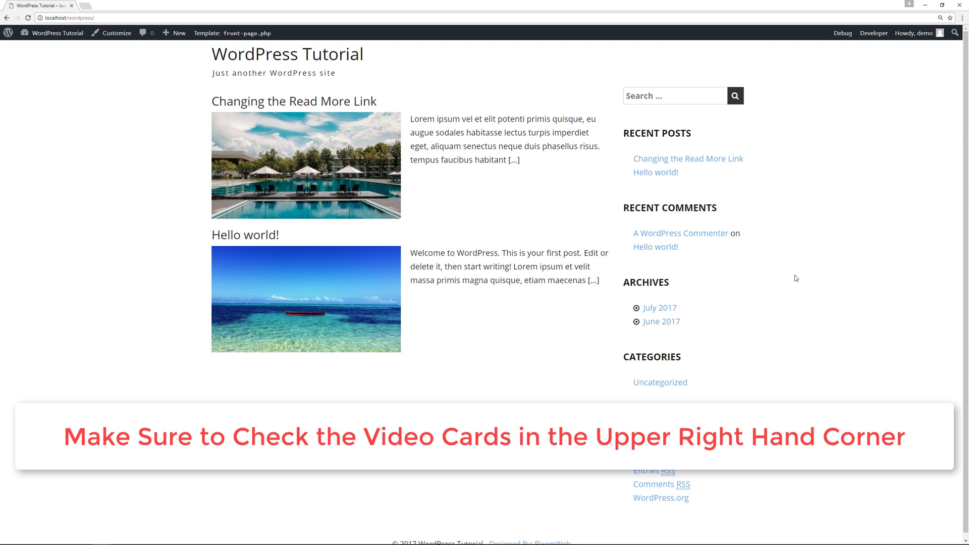
mouse_move(516, 164)
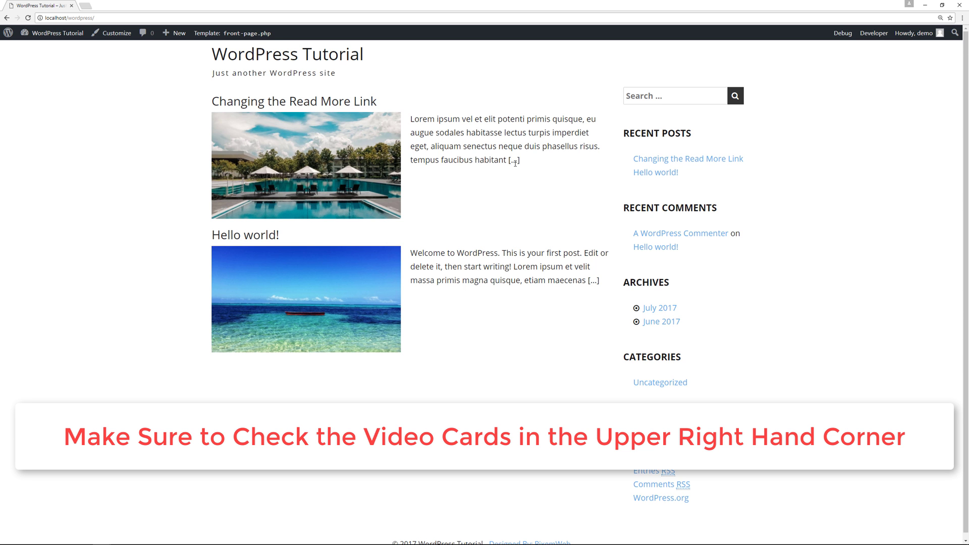
Locate the new_excerpt_more callback hooked to excerpt_more in template-tags.php.
scroll("down", 3)
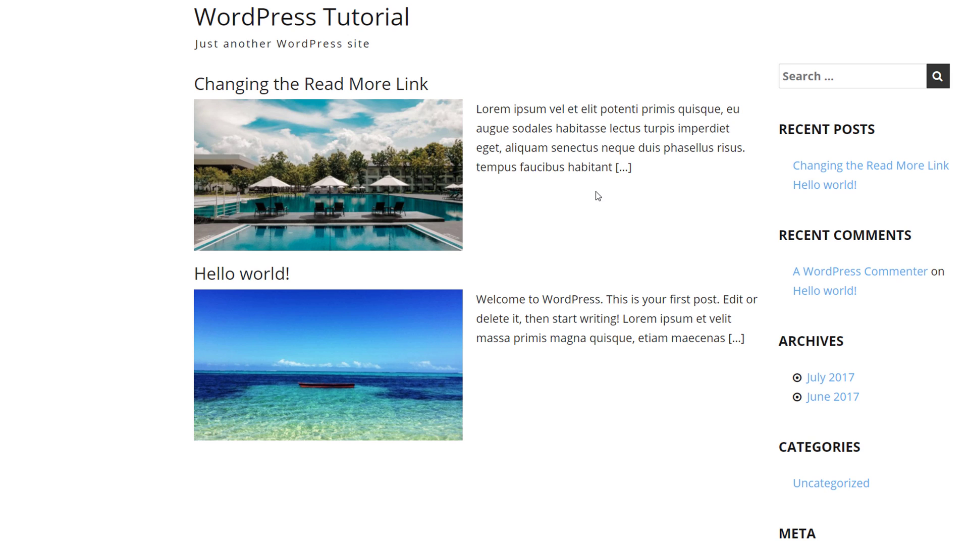
mouse_move(373, 92)
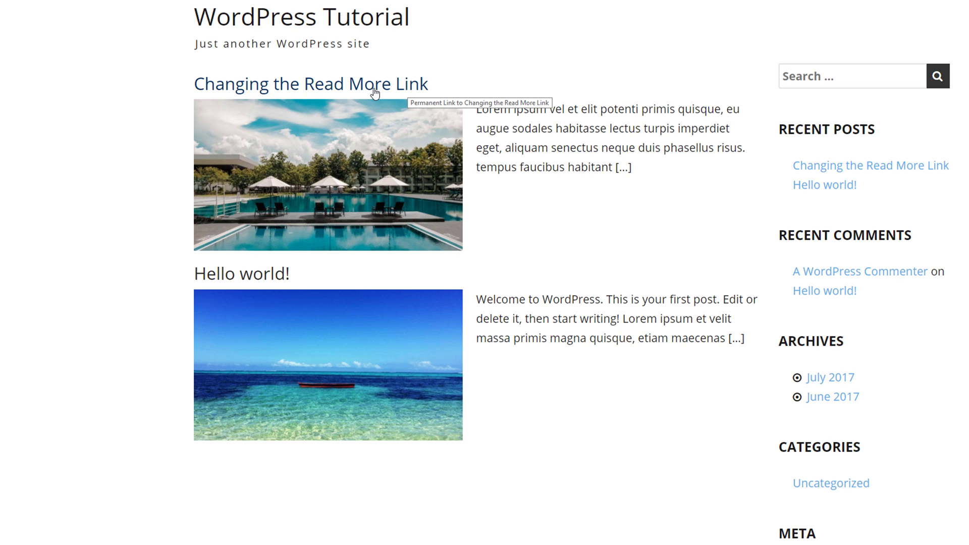
mouse_move(252, 156)
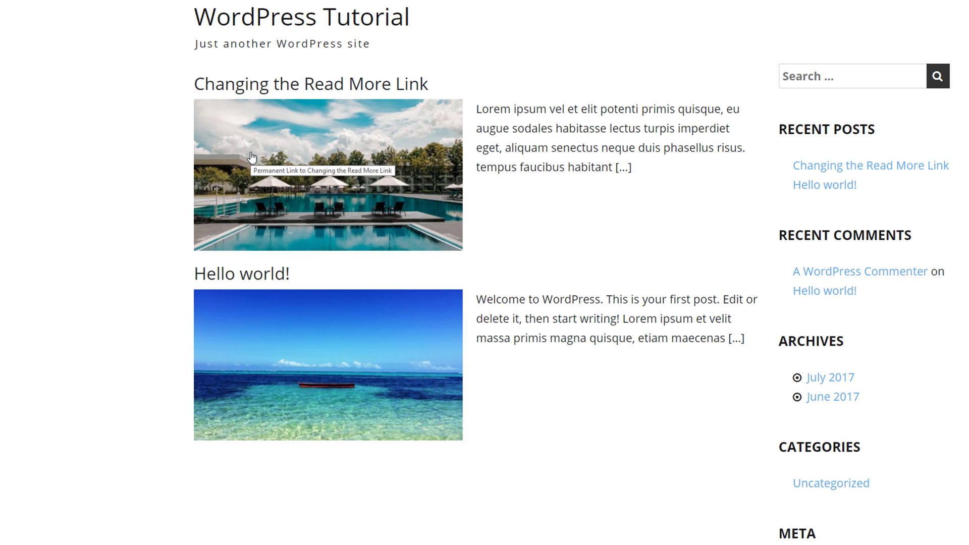
mouse_move(573, 122)
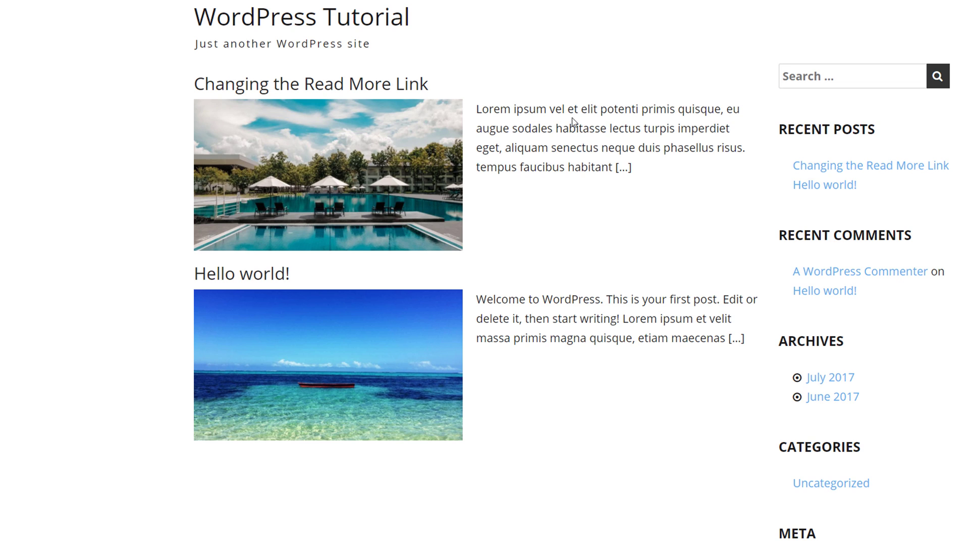
mouse_move(620, 171)
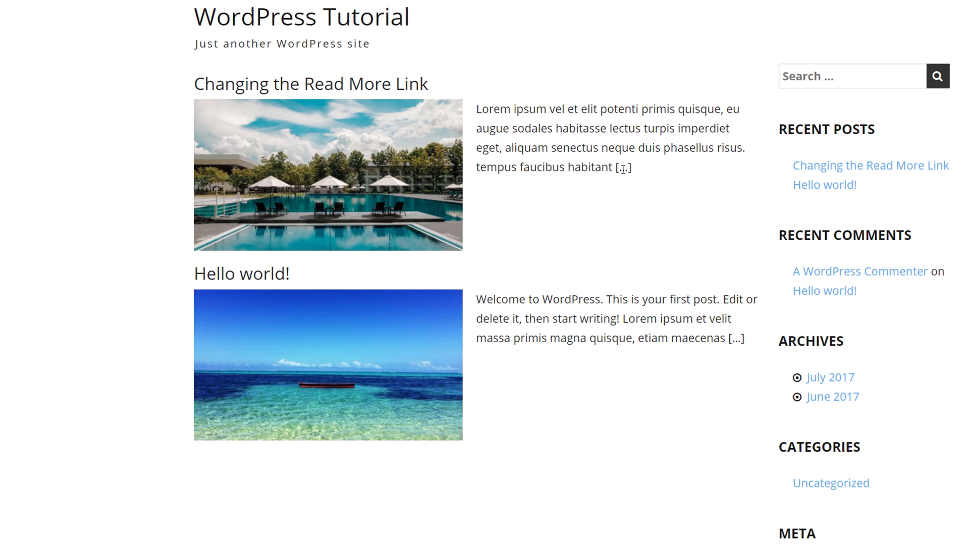
mouse_move(626, 169)
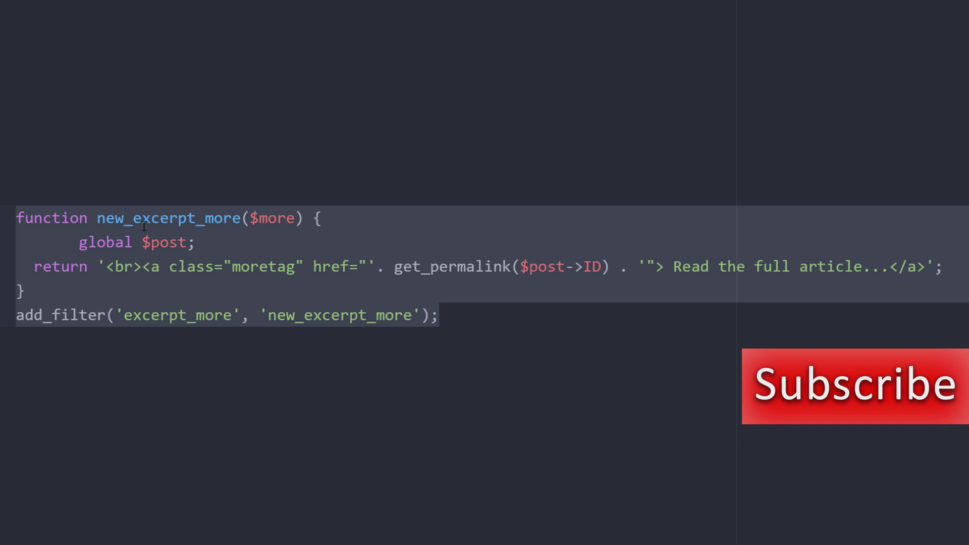
left_click(123, 241)
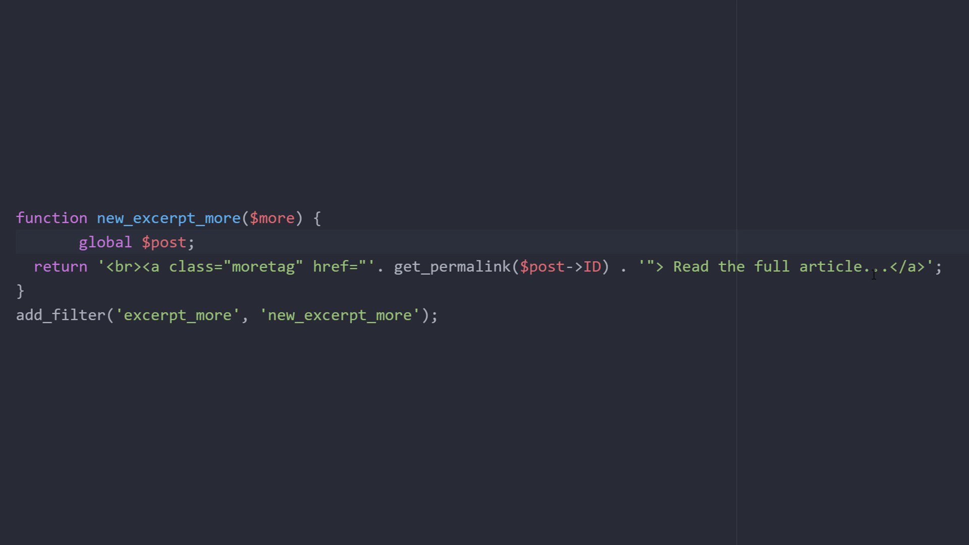
mouse_move(74, 282)
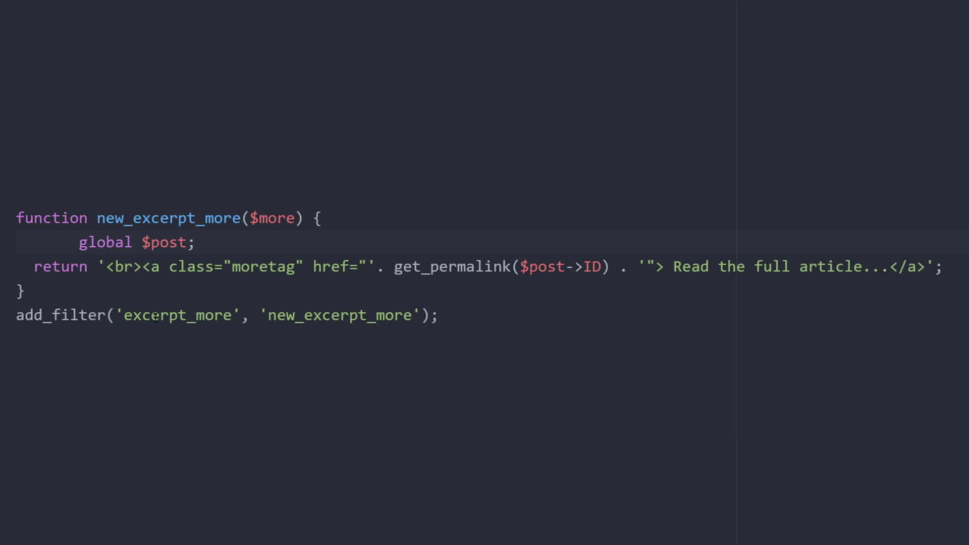
double_click(339, 315)
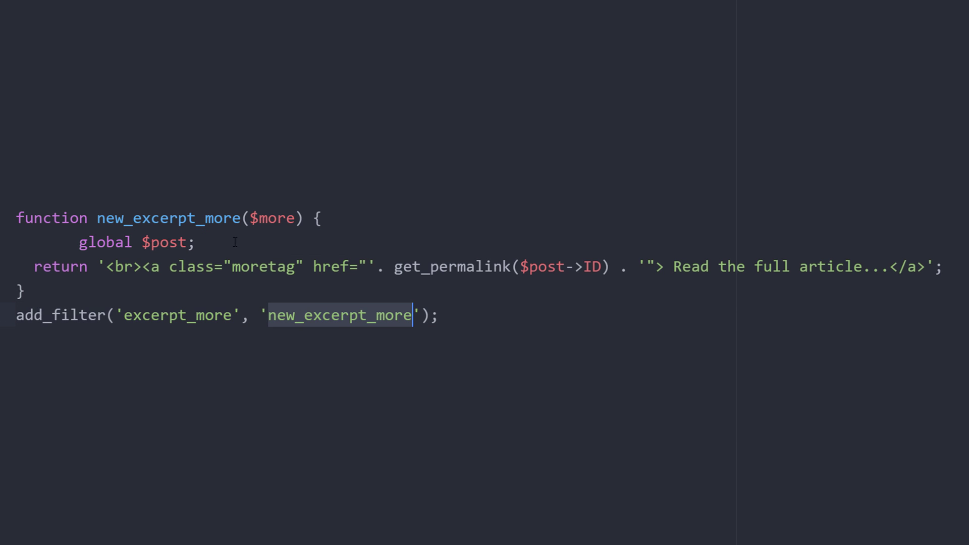
left_click(440, 315)
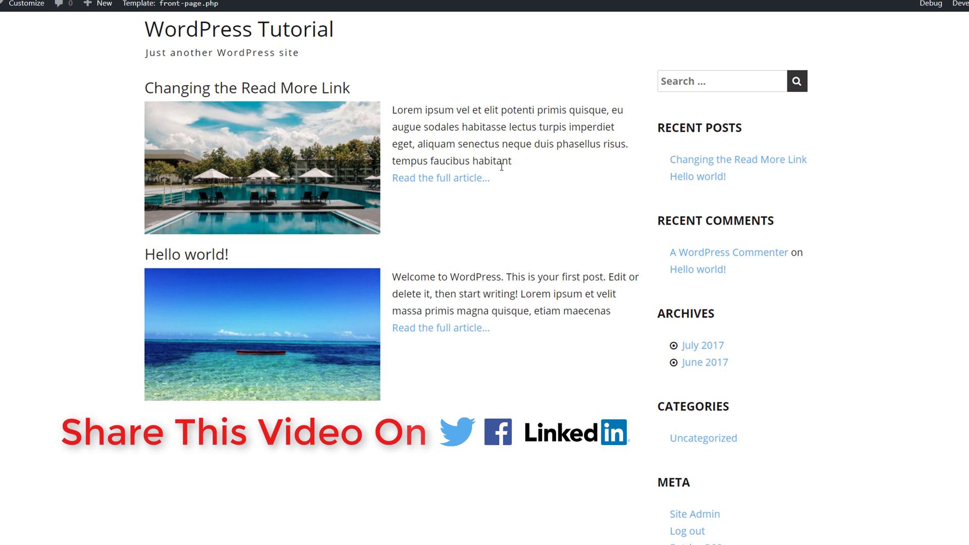
mouse_move(466, 190)
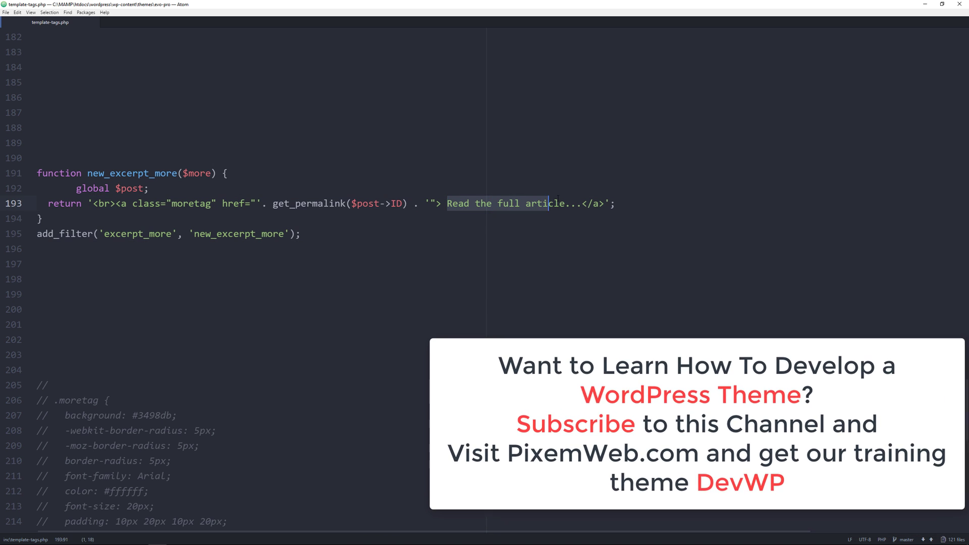
Replace the link wording on line 193 with 'Continue Reading'.
type("Continue Readi")
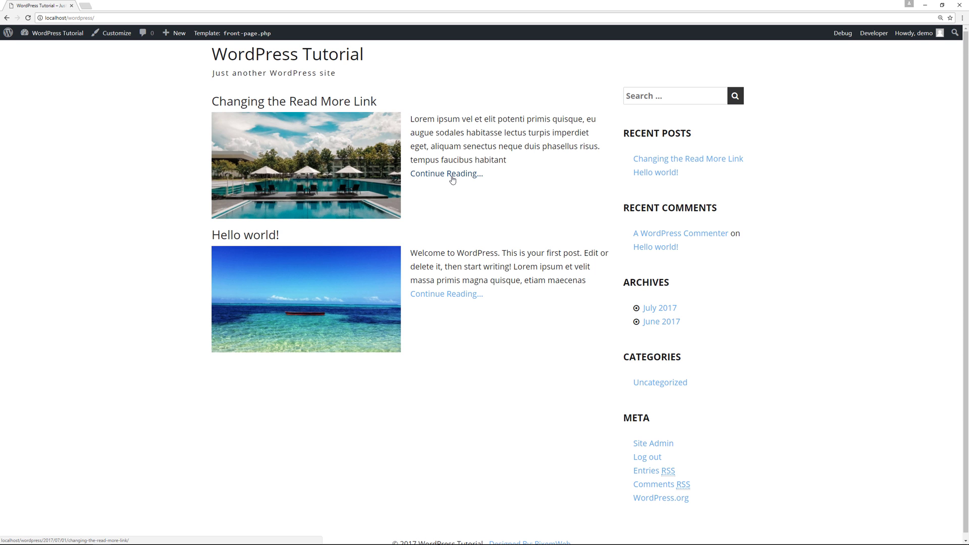
Inspect the Continue Reading link to reveal its a.moretag markup in DevTools.
right_click(445, 173)
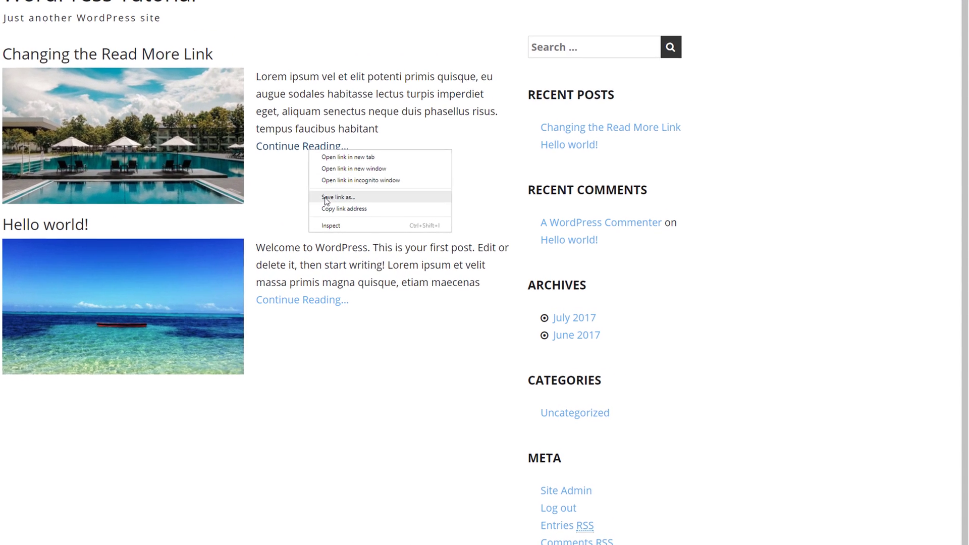
left_click(331, 225)
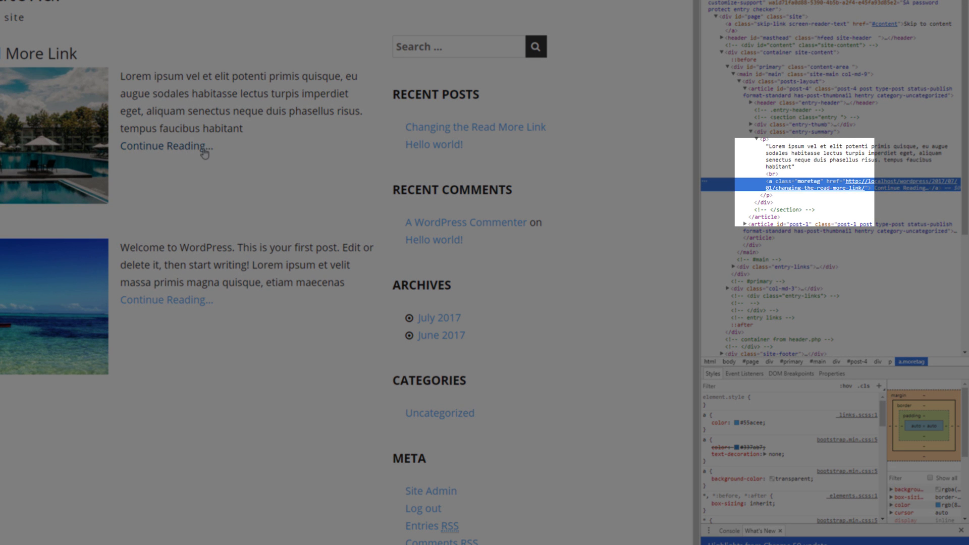
mouse_move(166, 146)
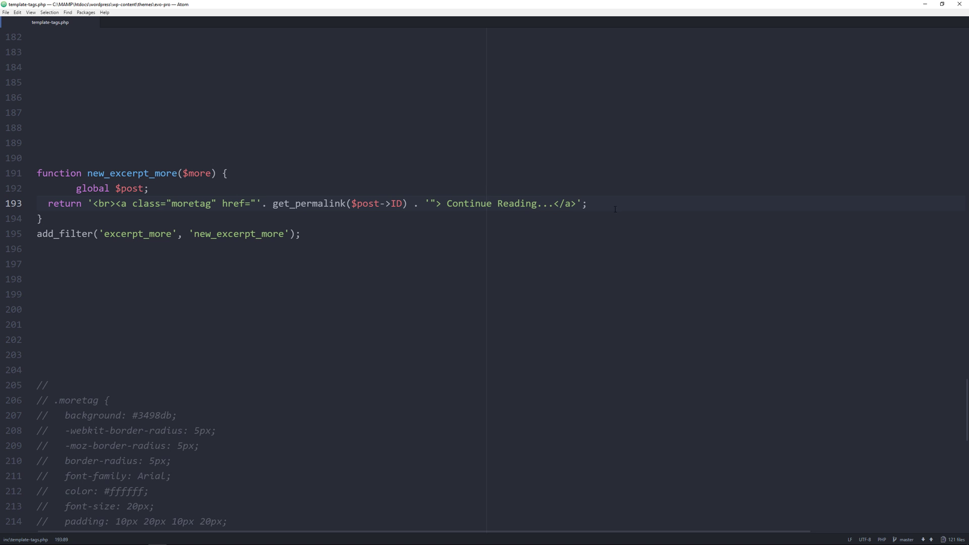
Scroll to the commented-out .moretag CSS block below the excerpt function.
scroll("down", 3)
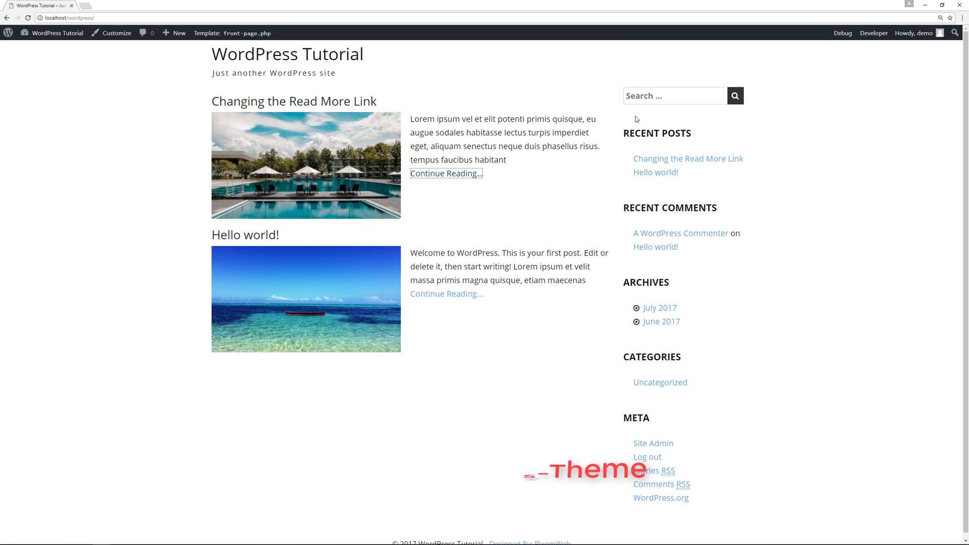
Enter the Customizer's Additional CSS panel from the admin bar.
left_click(116, 33)
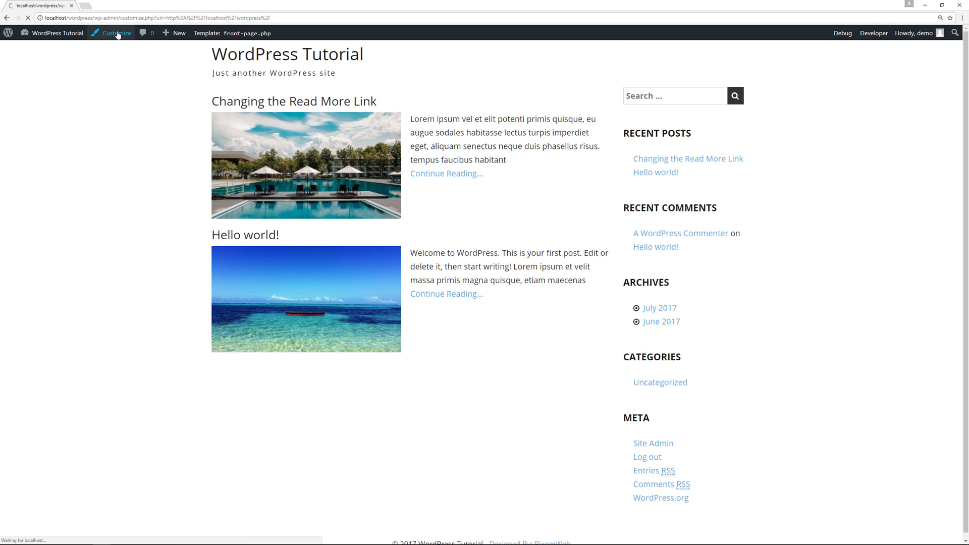
left_click(114, 33)
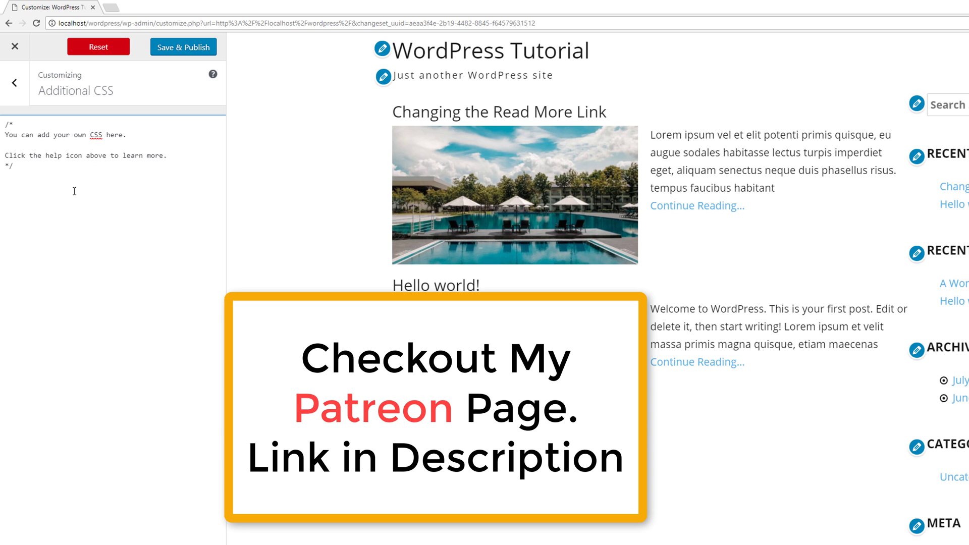
Add .moretag and .moretag:hover rules making the links blue rounded buttons with darker hover.
type(".moretag {")
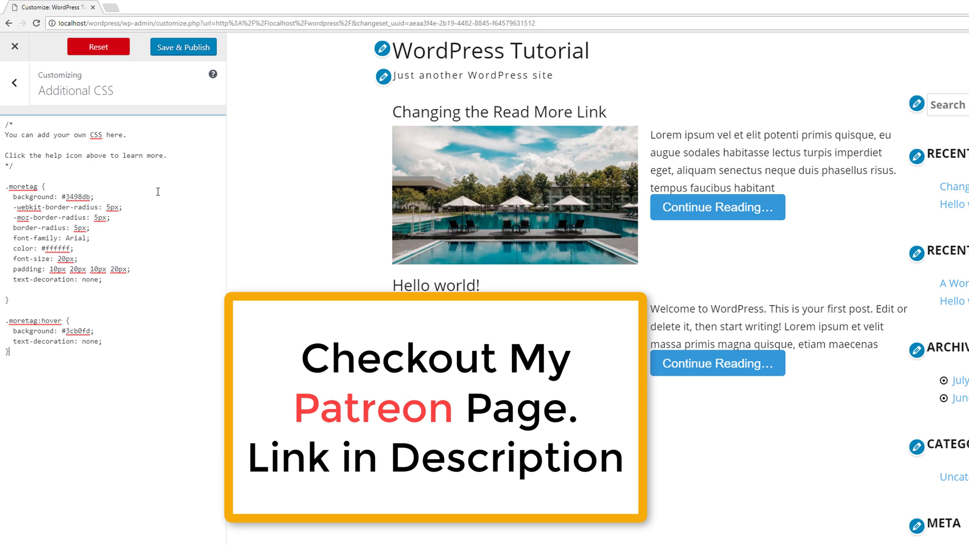
mouse_move(687, 293)
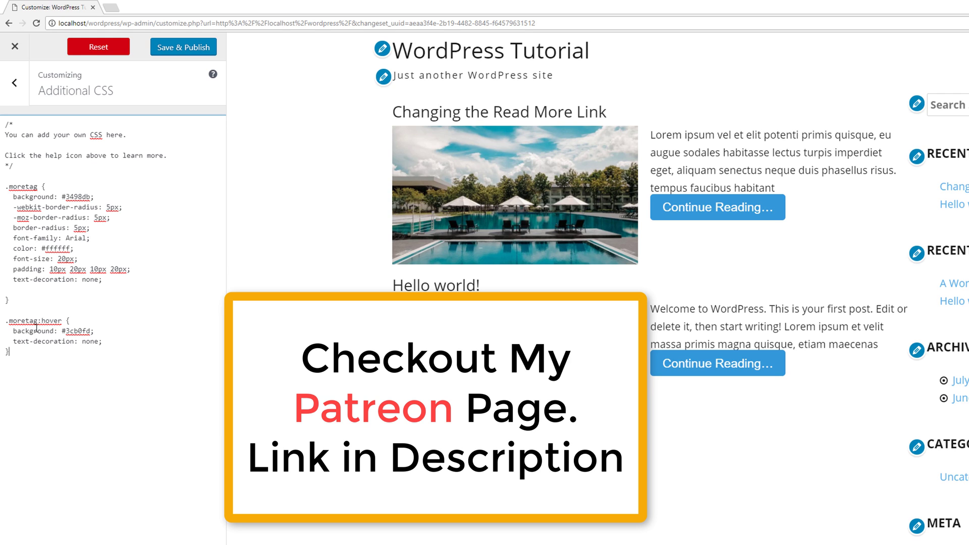
mouse_move(717, 378)
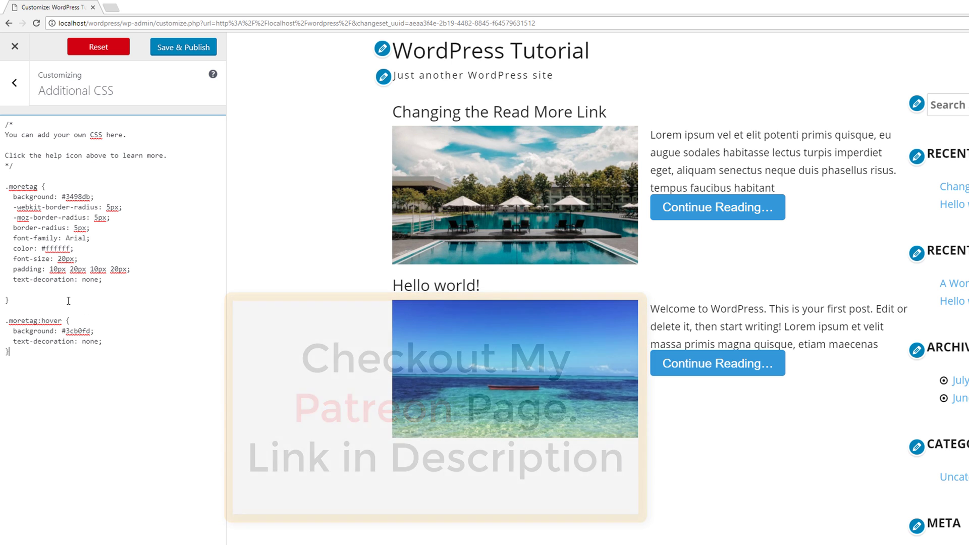
Save & Publish the CSS and close the Customizer to view the blue buttons live.
left_click(183, 47)
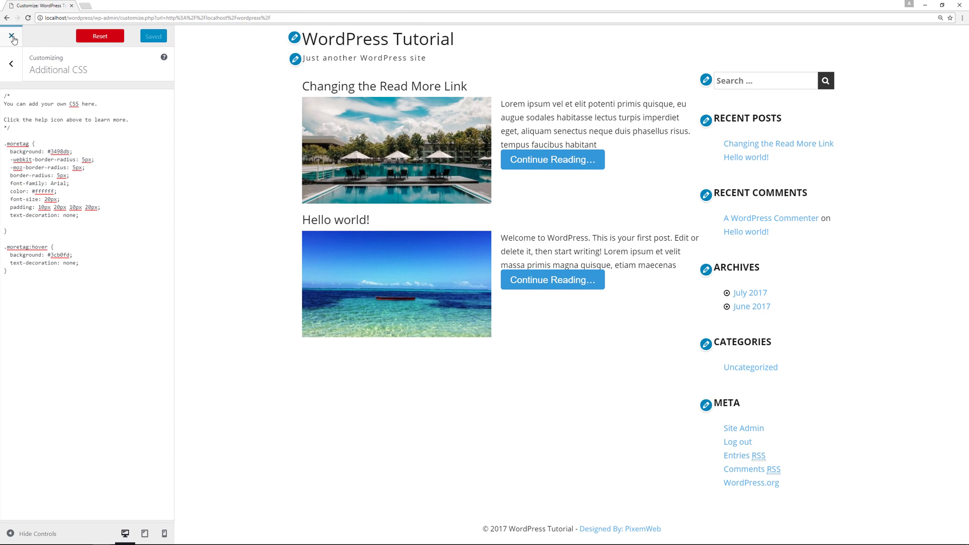
left_click(11, 36)
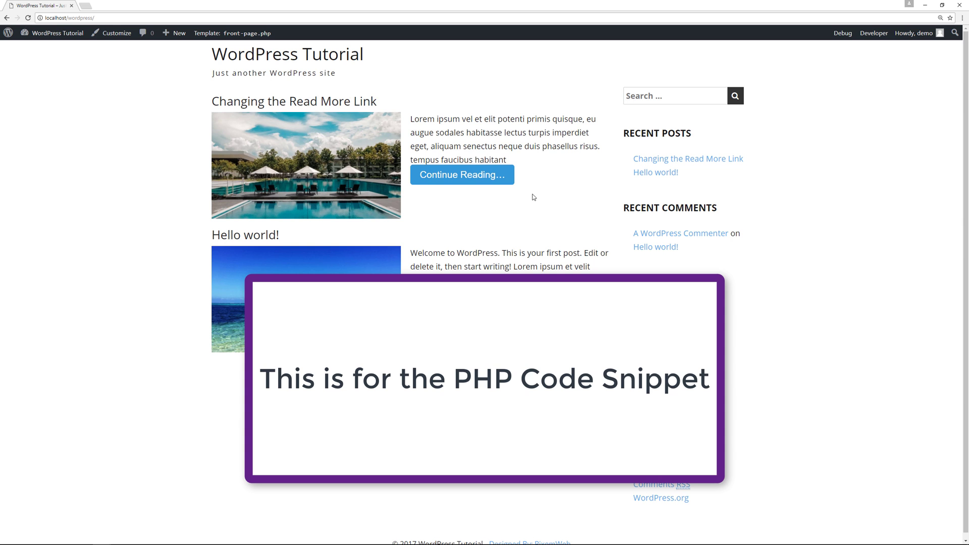
mouse_move(417, 230)
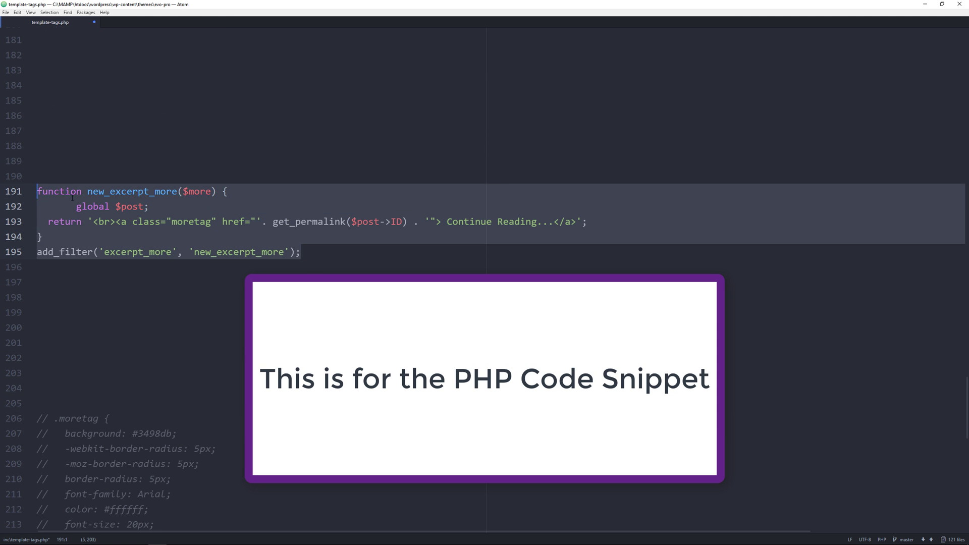
Comment out lines 191–195 holding new_excerpt_more and its add_filter call.
key("ctrl+/")
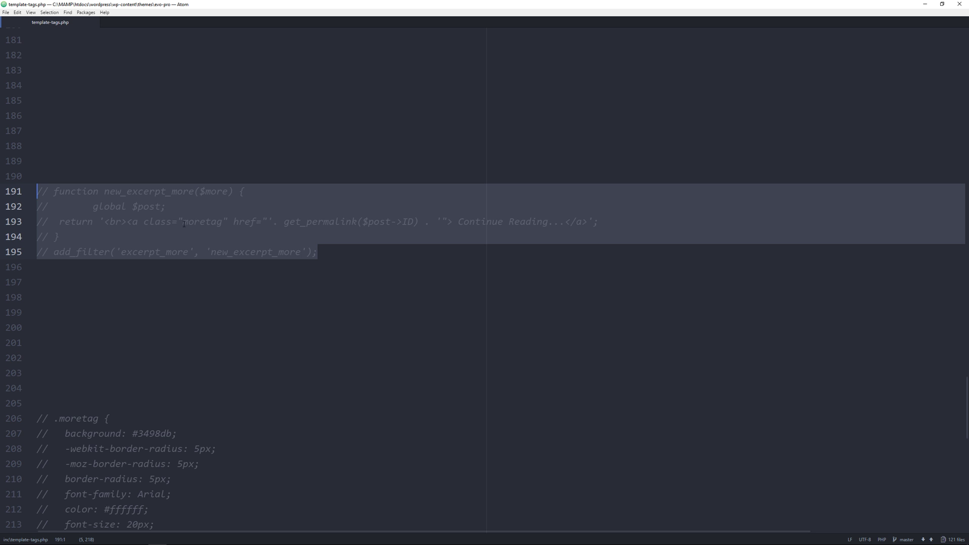
mouse_move(297, 247)
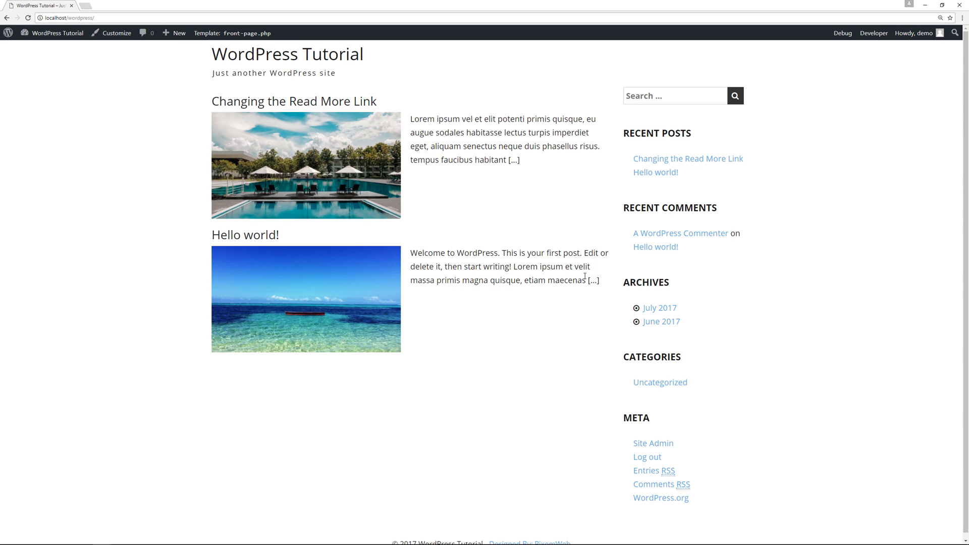
mouse_move(512, 175)
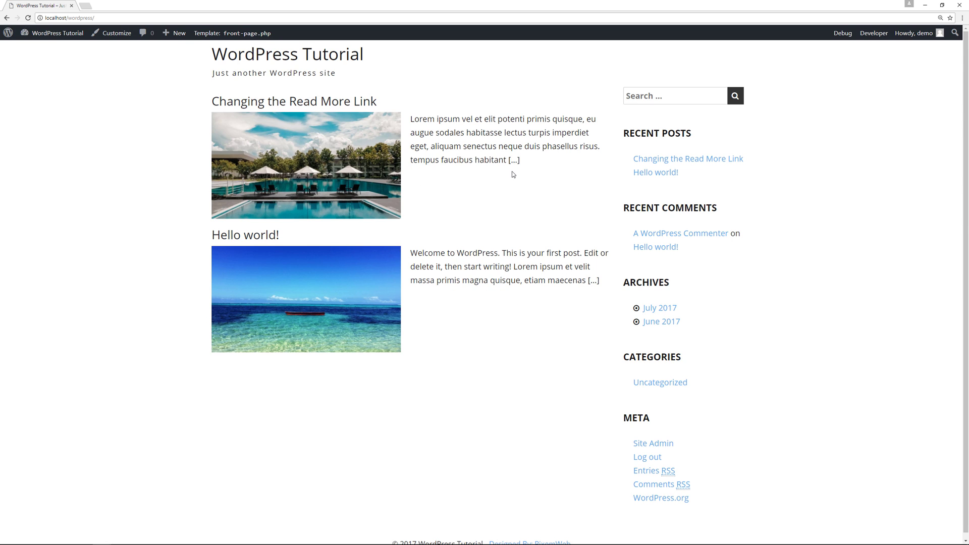
mouse_move(486, 172)
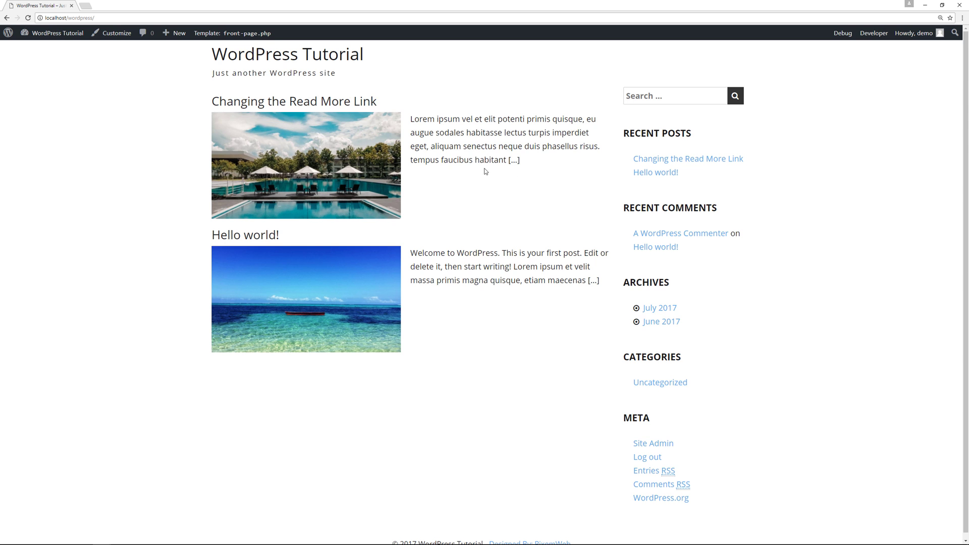
Go to the admin Dashboard and reach Plugins > Add New.
left_click(57, 33)
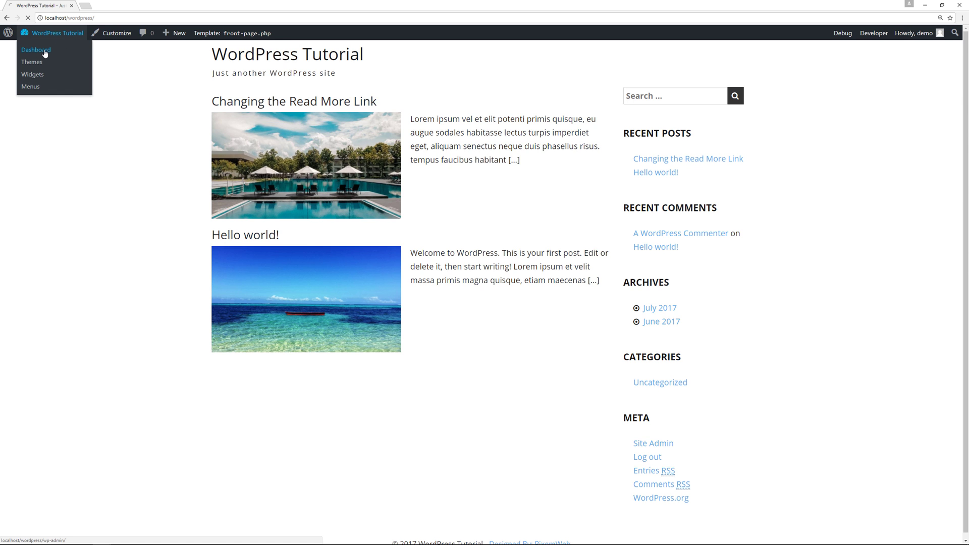
left_click(36, 50)
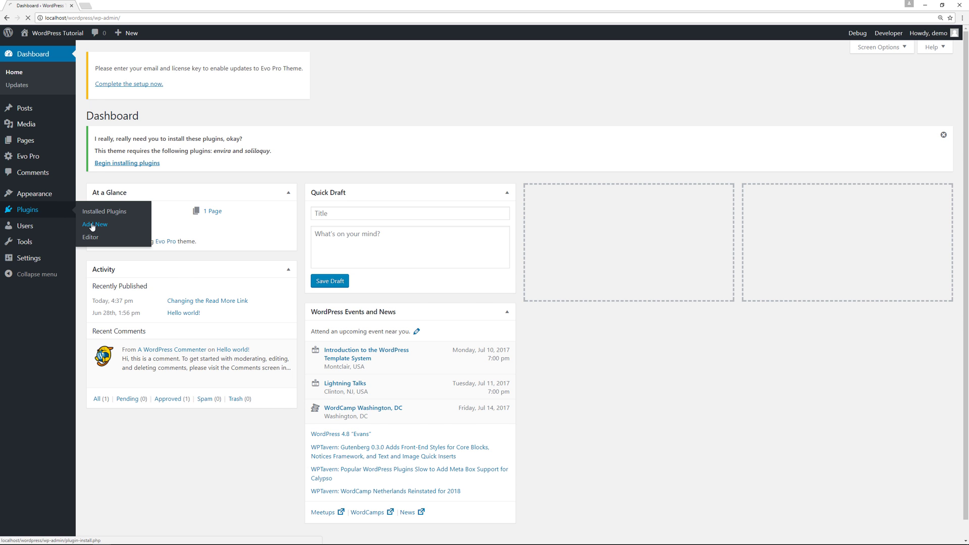
left_click(94, 225)
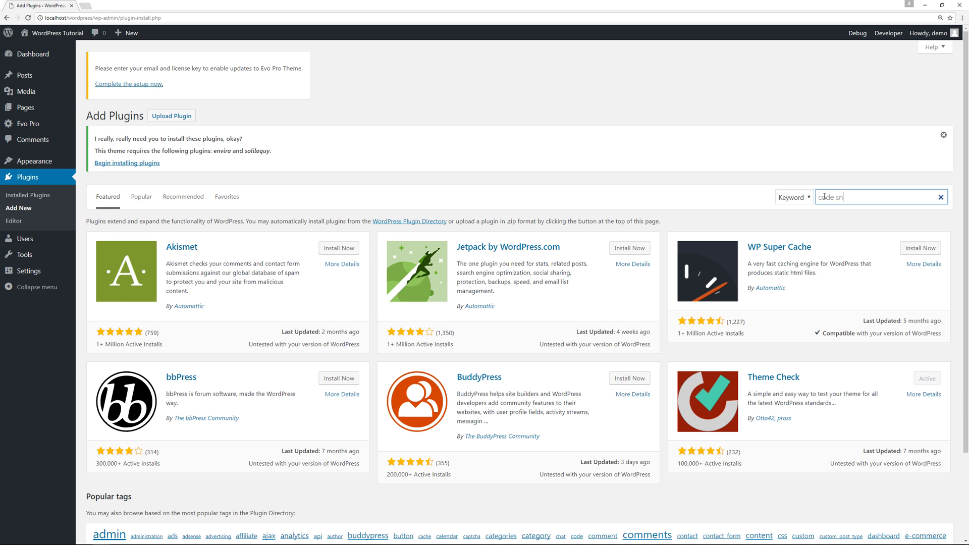
Search 'code snippets', install the Code Snippets plugin and activate it.
key("Return")
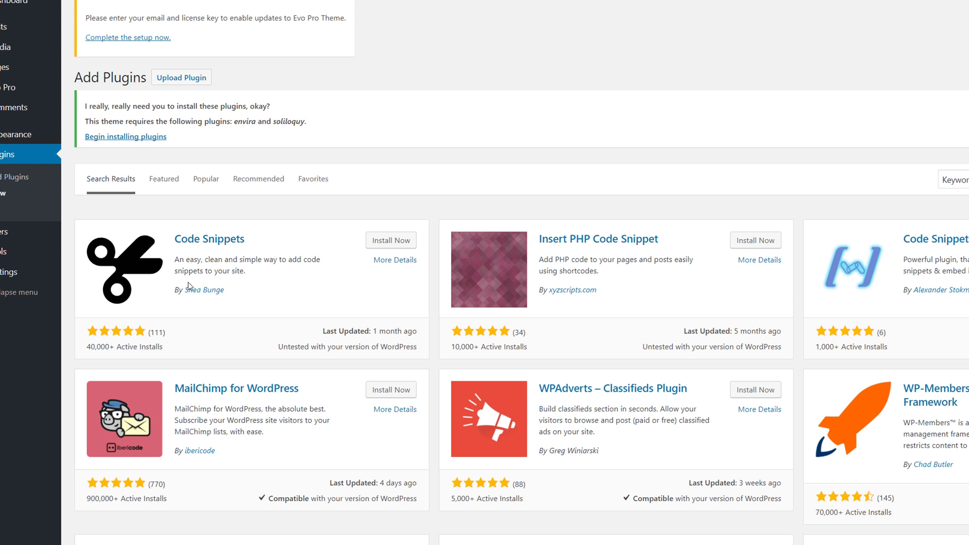
mouse_move(245, 296)
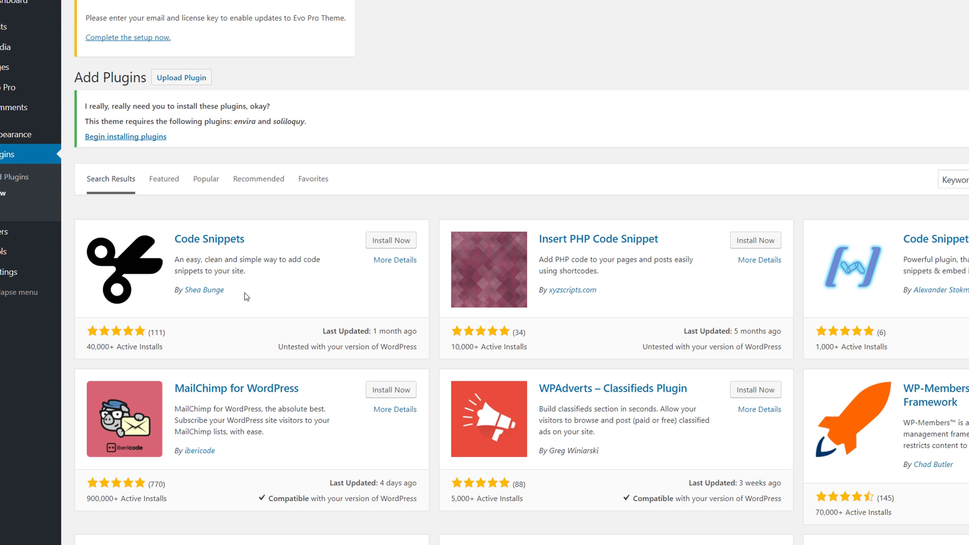
left_click(391, 240)
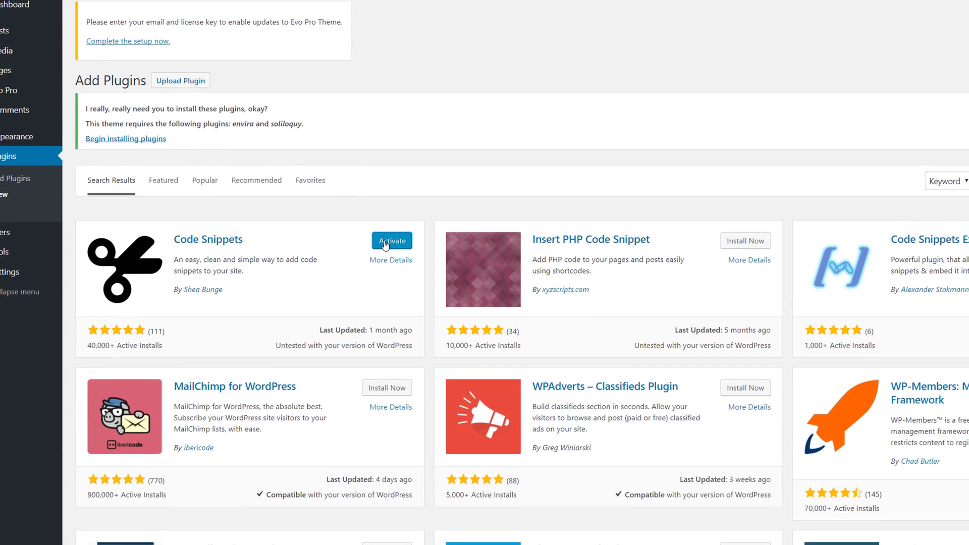
left_click(392, 241)
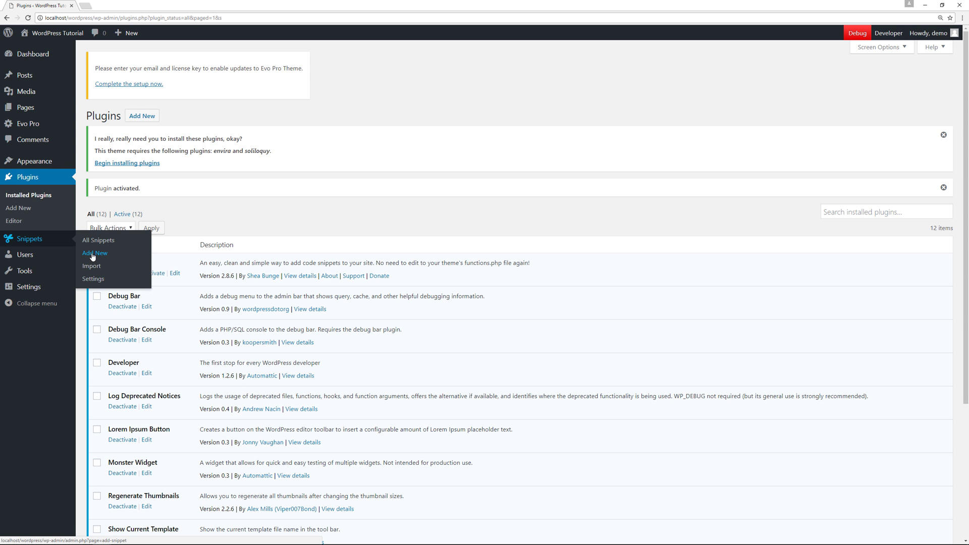
Add a new snippet titled 'Read More' with the new_excerpt_more code, then save and activate it.
left_click(94, 252)
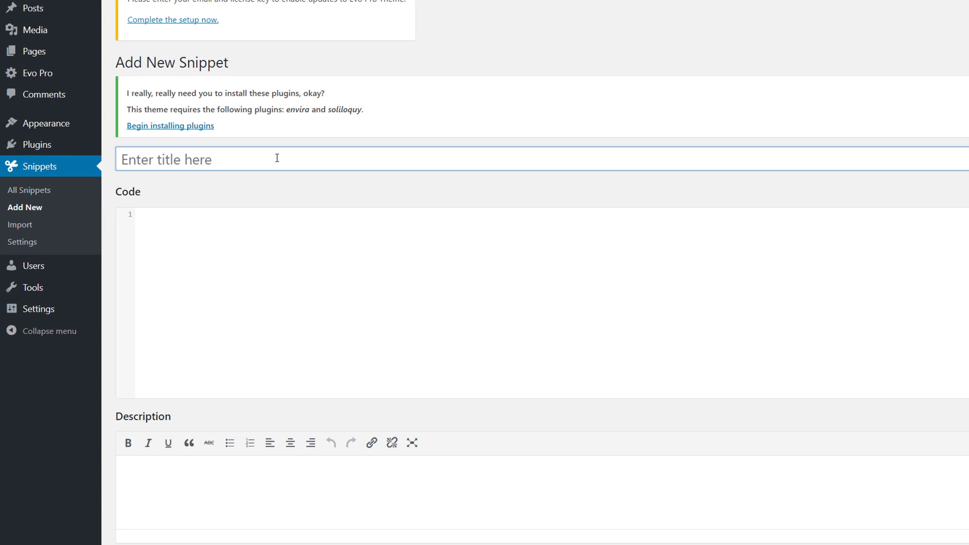
type("Read More")
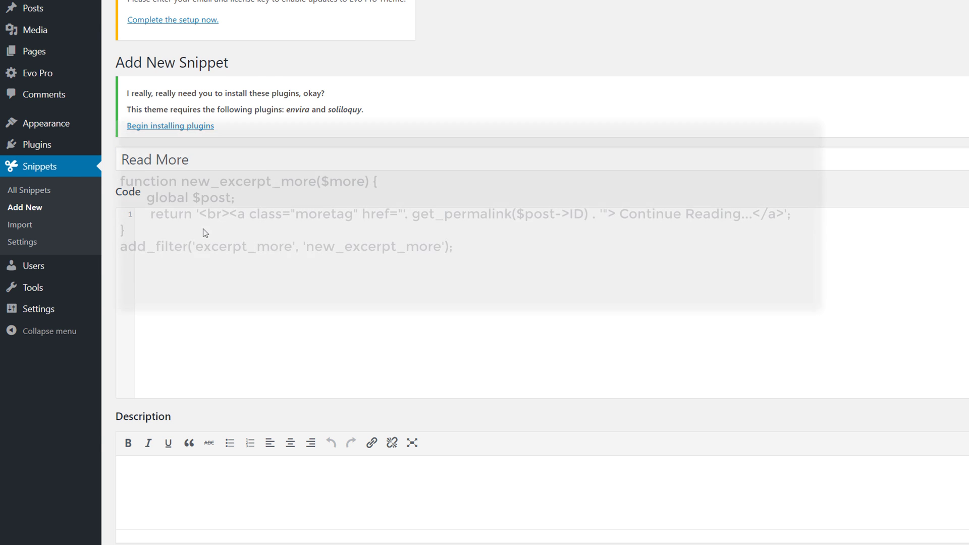
scroll("down", 3)
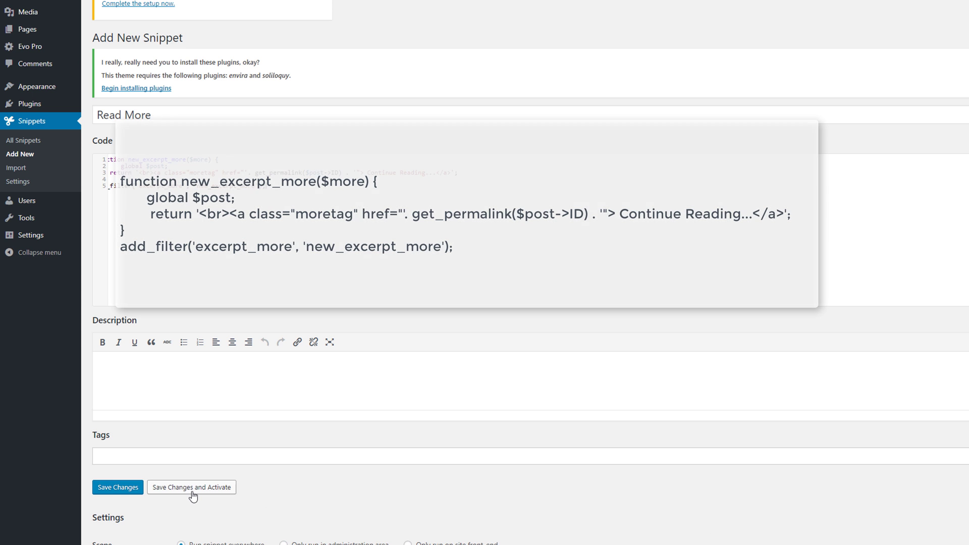
left_click(191, 487)
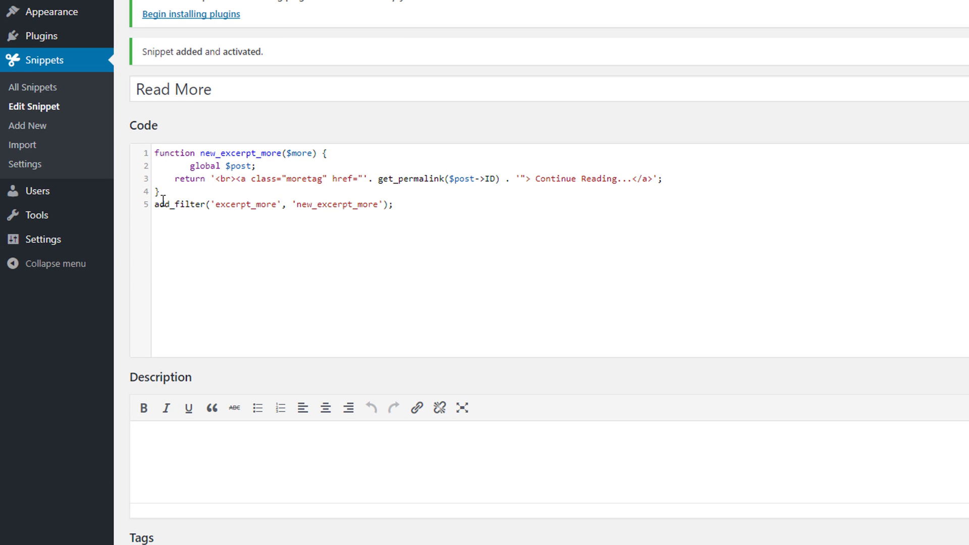
mouse_move(170, 162)
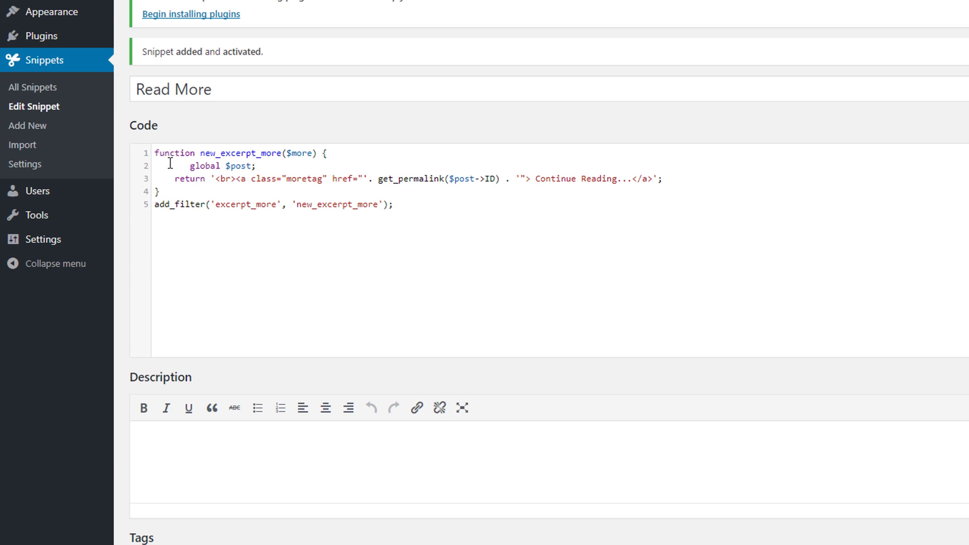
mouse_move(418, 221)
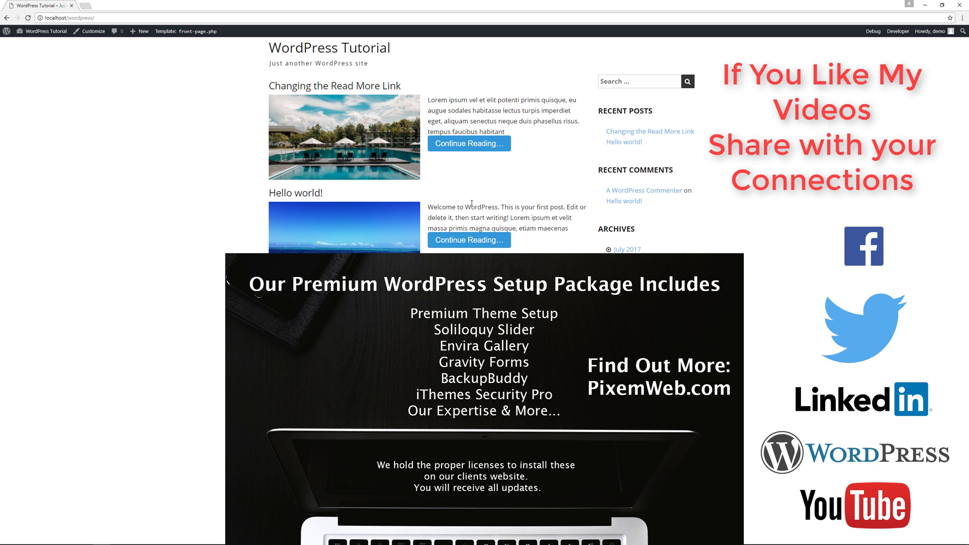
mouse_move(469, 240)
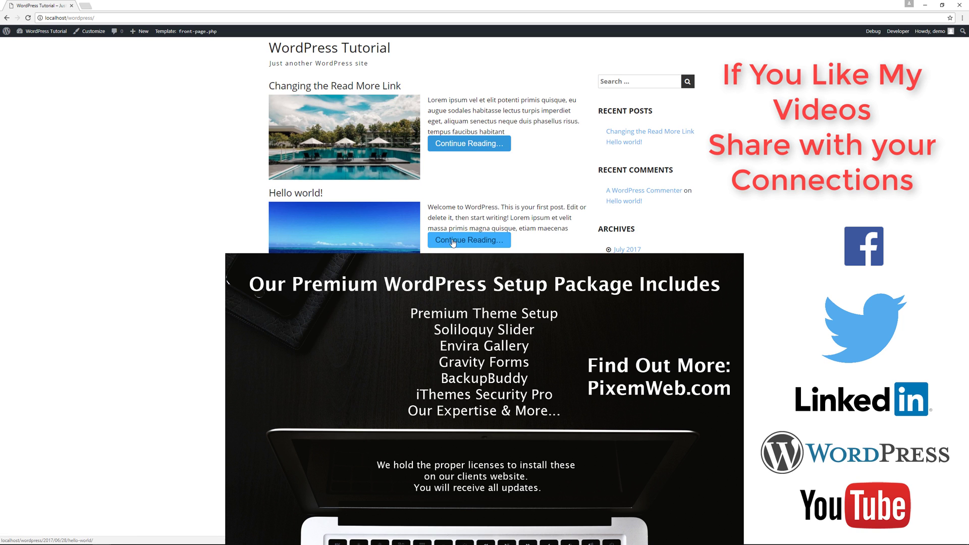
mouse_move(157, 210)
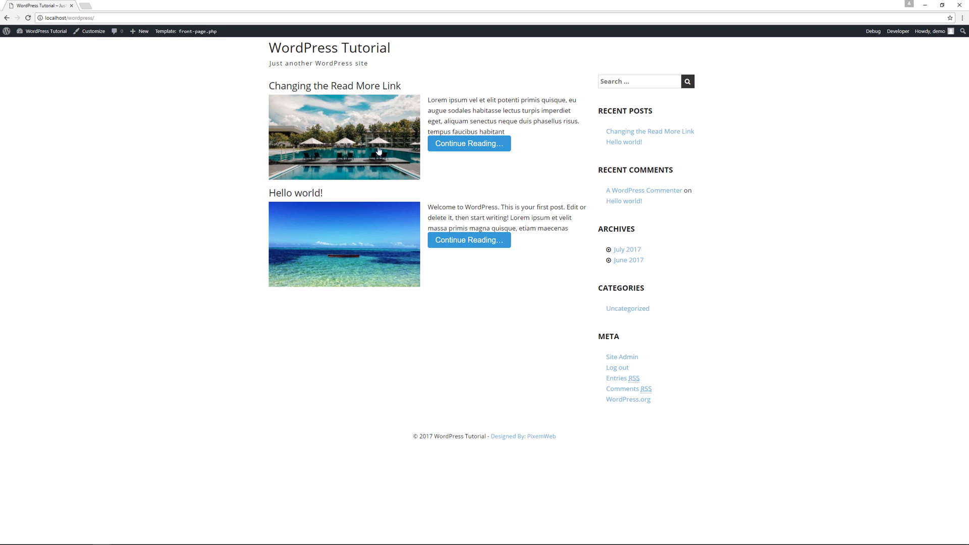
Bring up the live Customizer to preview the blue Continue Reading buttons on the front page.
left_click(92, 31)
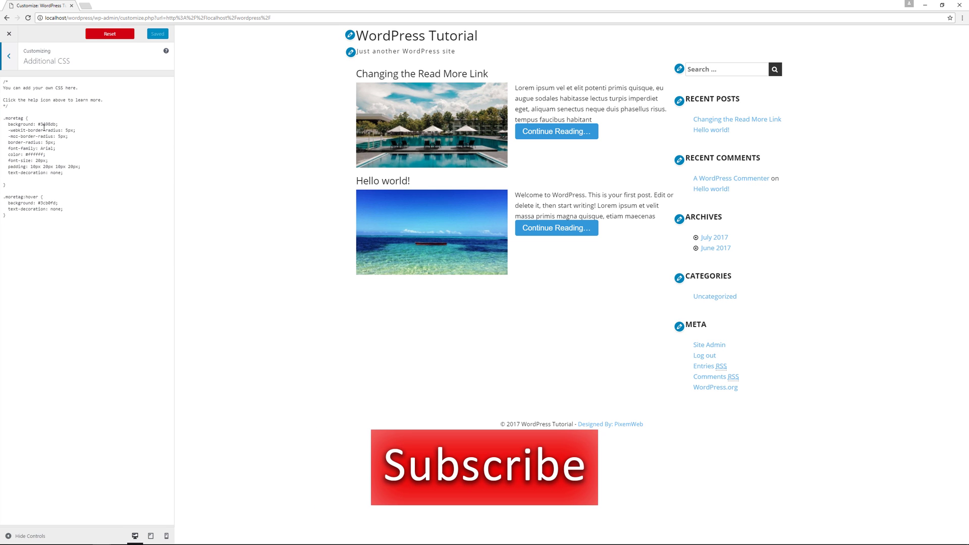
mouse_move(567, 177)
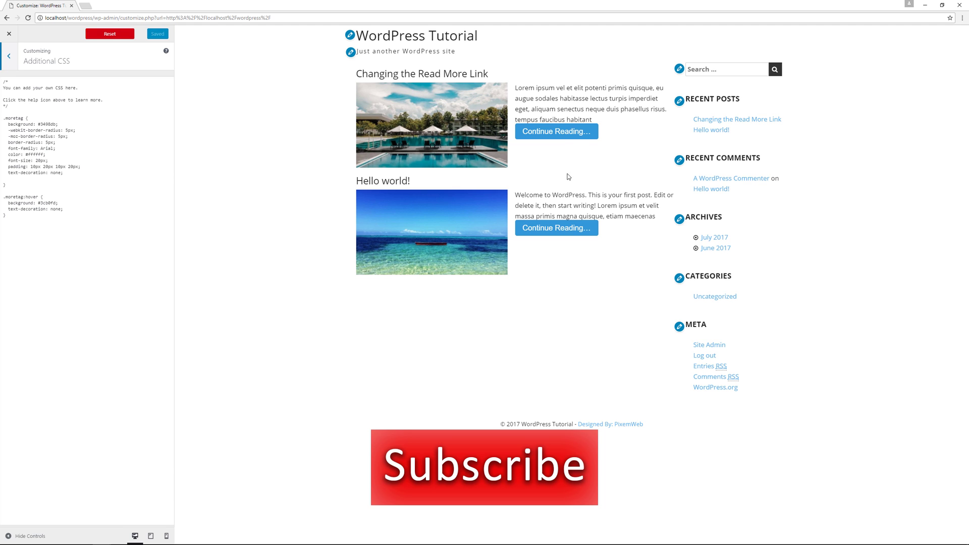
mouse_move(551, 240)
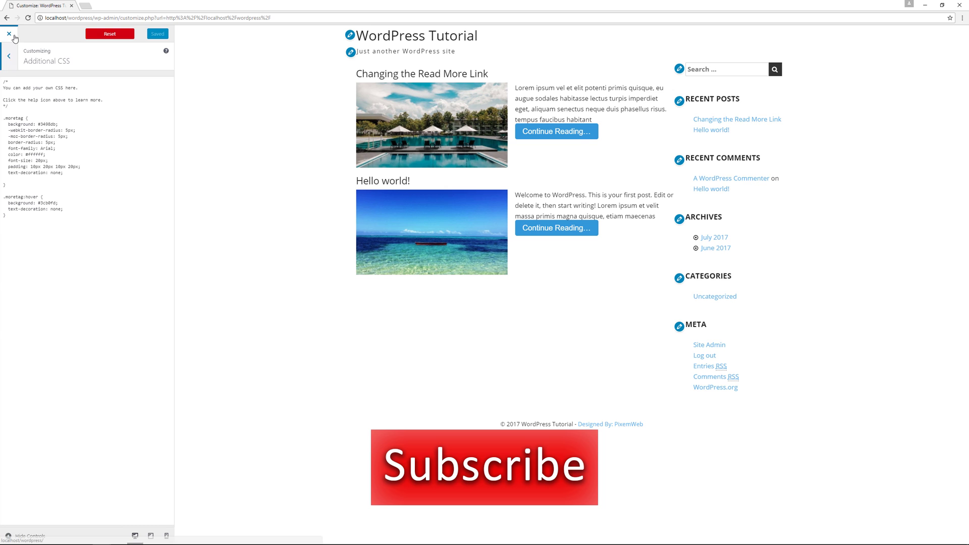
left_click(9, 33)
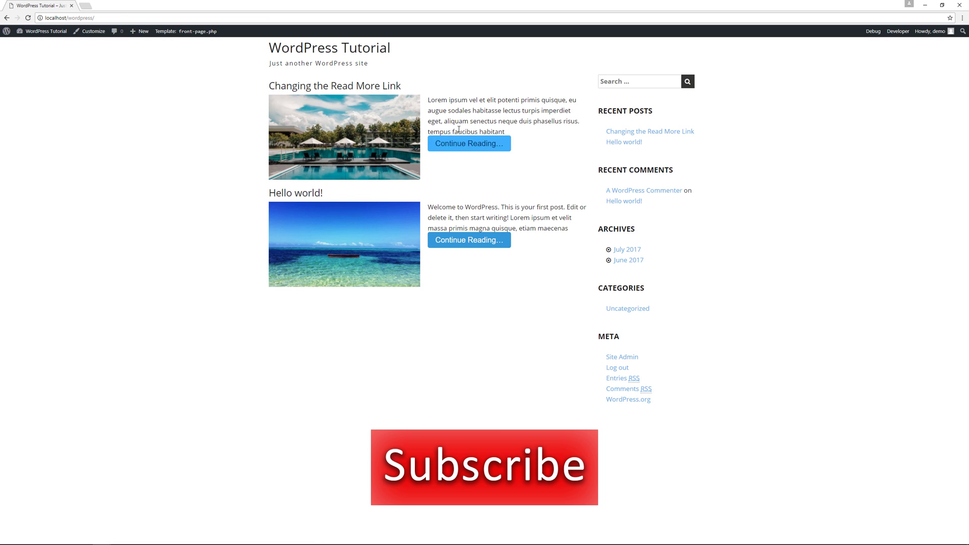
mouse_move(470, 241)
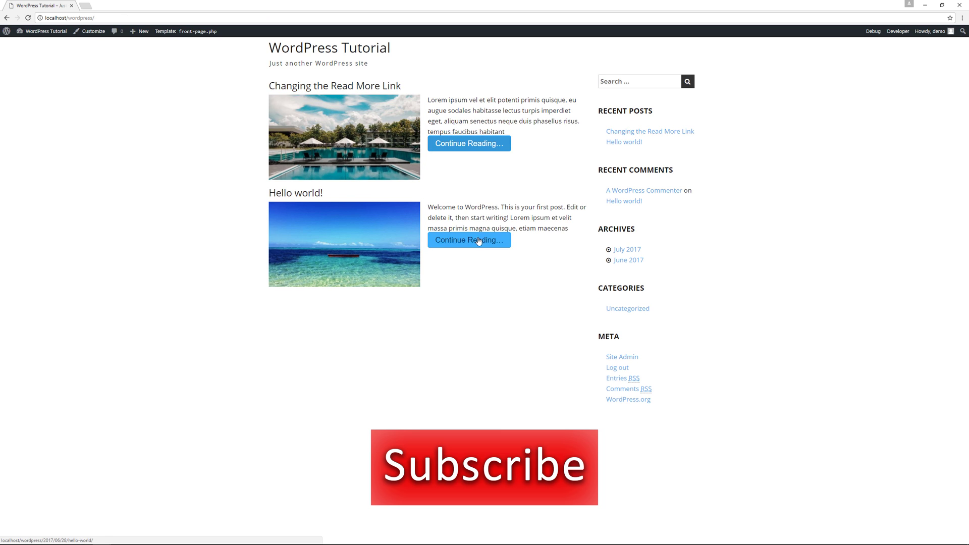